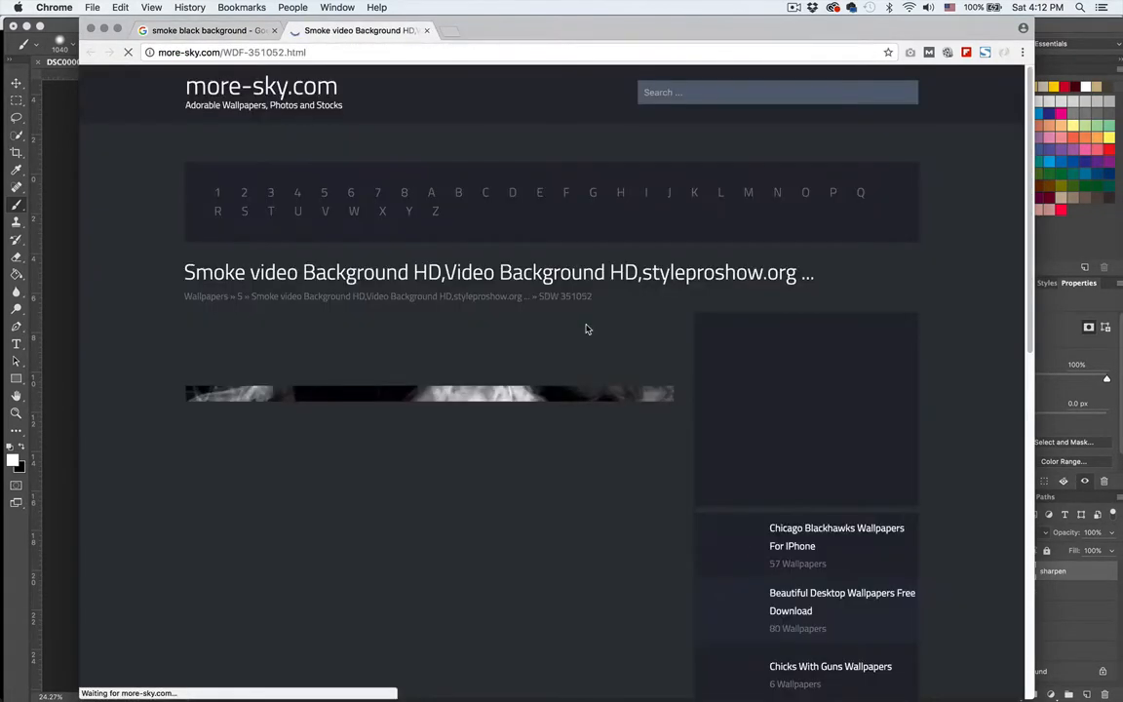
Download the original-size 1920x1080 black smoke JPG in Chrome and copy the image.
{"action": "scroll", "scroll_direction": "down", "scroll_amount": 3}
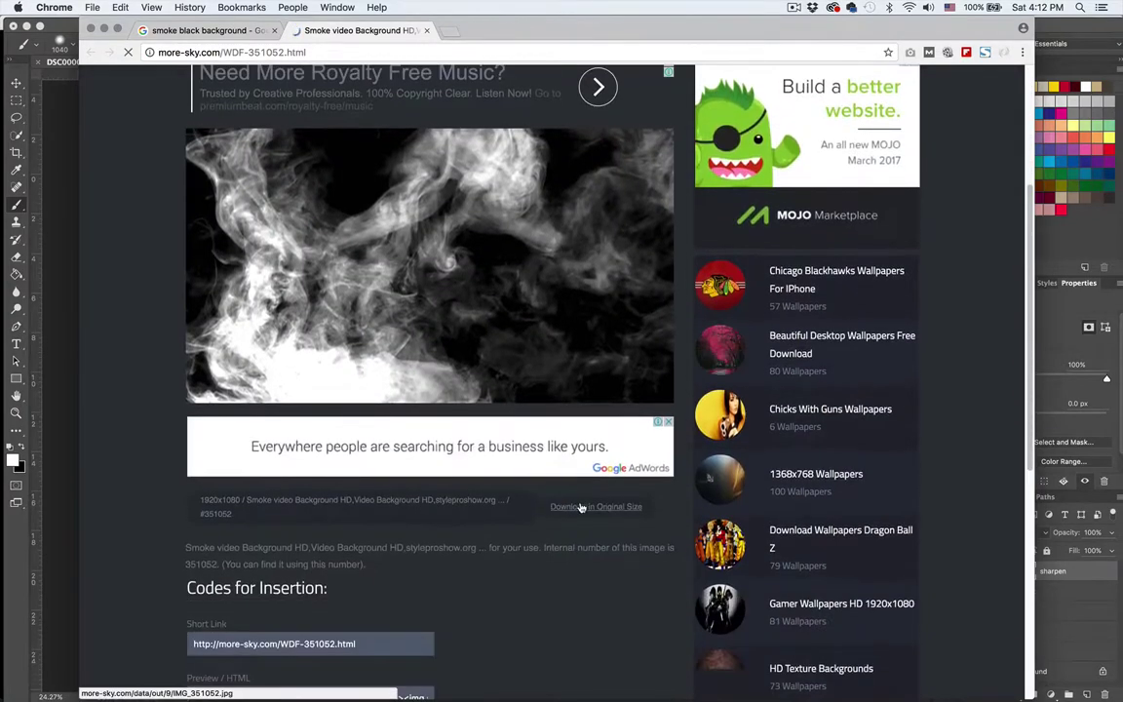
{"action": "left_click", "coordinate": [596, 507]}
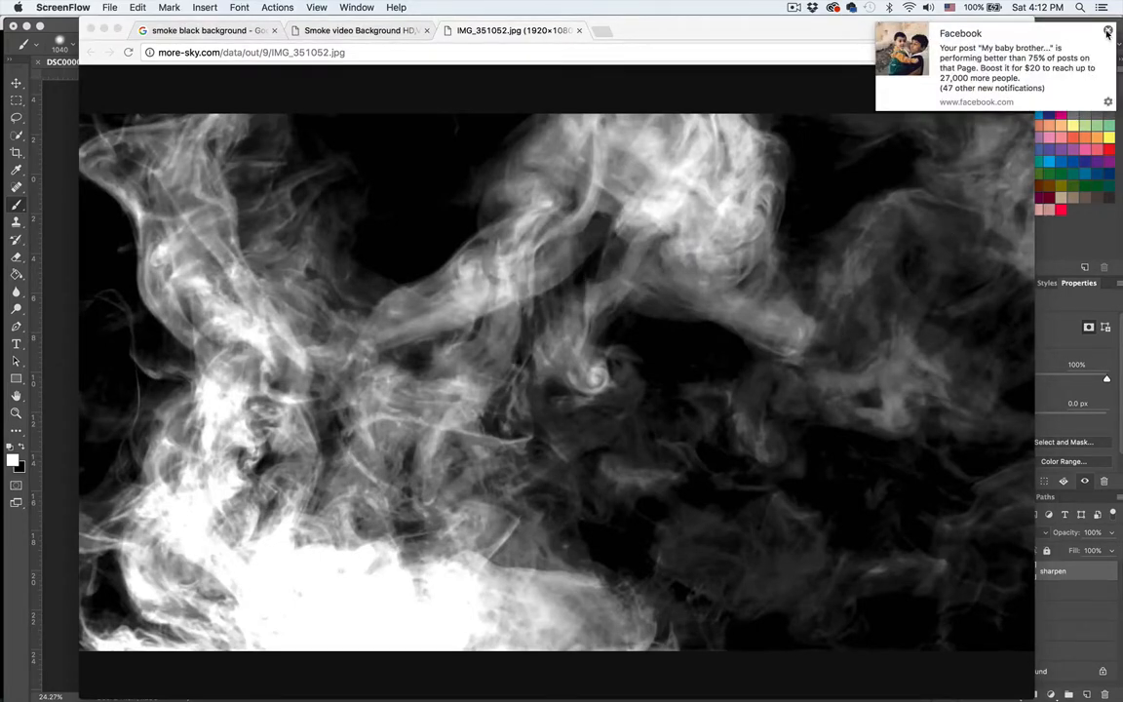
{"action": "left_click", "coordinate": [1107, 35]}
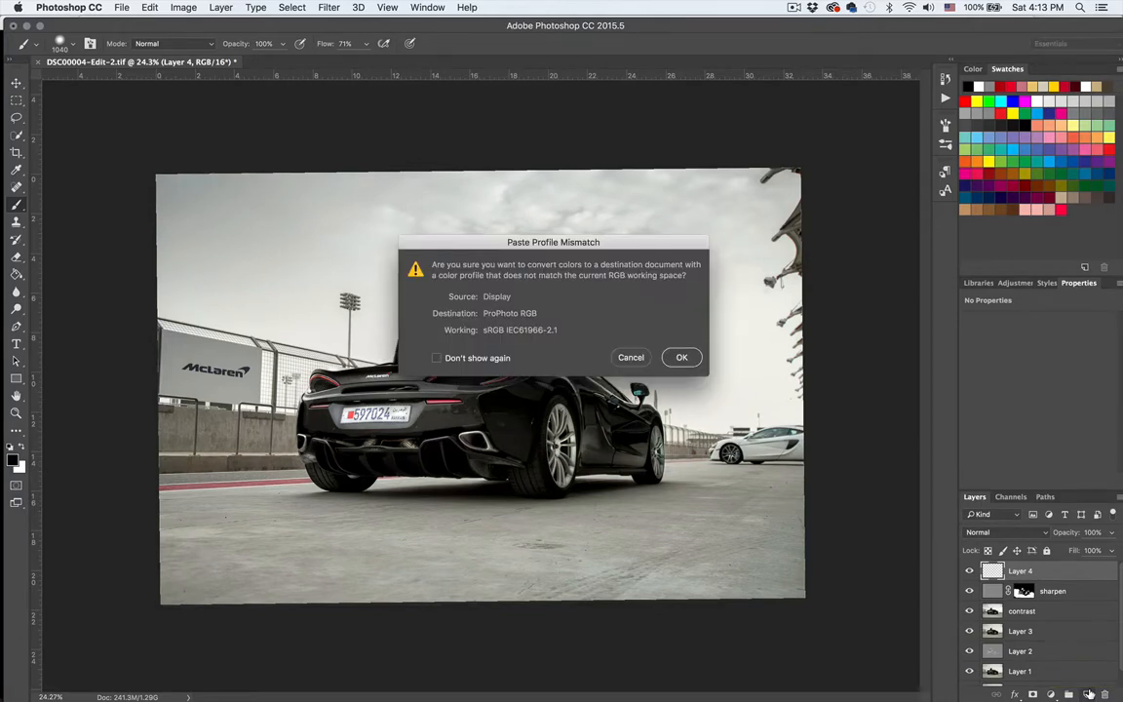
Paste the smoke into the McLaren document, converting its colours at the Profile Mismatch prompt.
{"action": "left_click", "coordinate": [682, 357]}
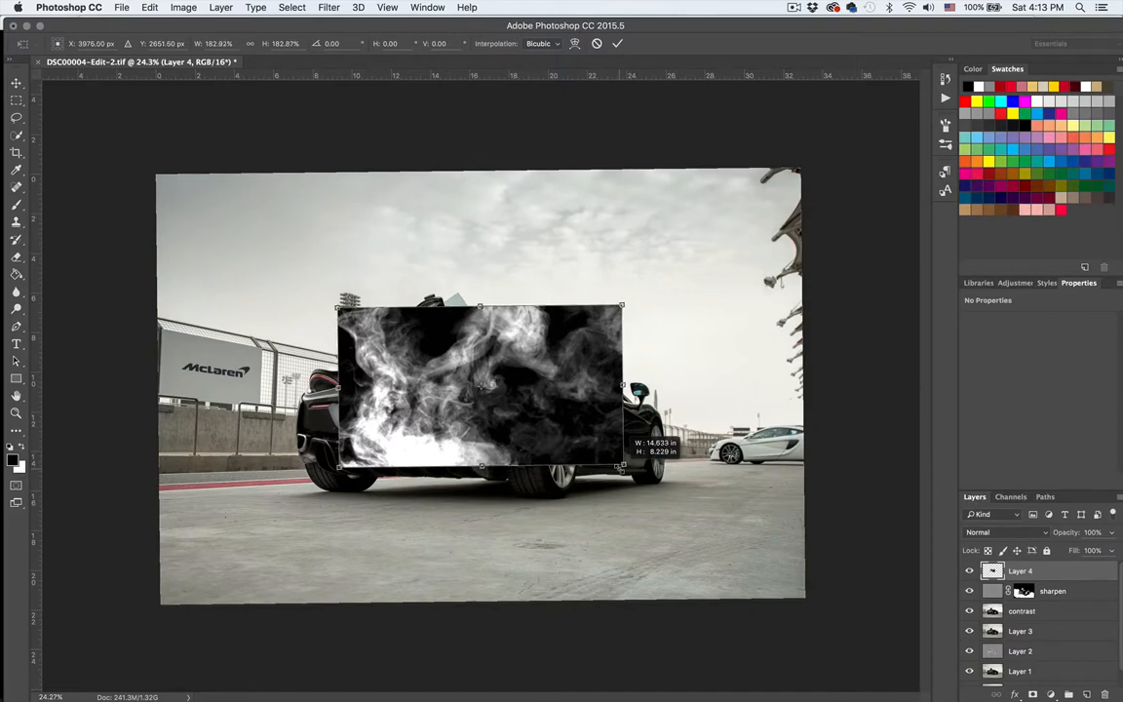
Free-transform Layer 4, dragging its corners until the smoke covers most of the car photo.
{"action": "left_click_drag", "start_coordinate": [620, 468], "coordinate": [655, 487]}
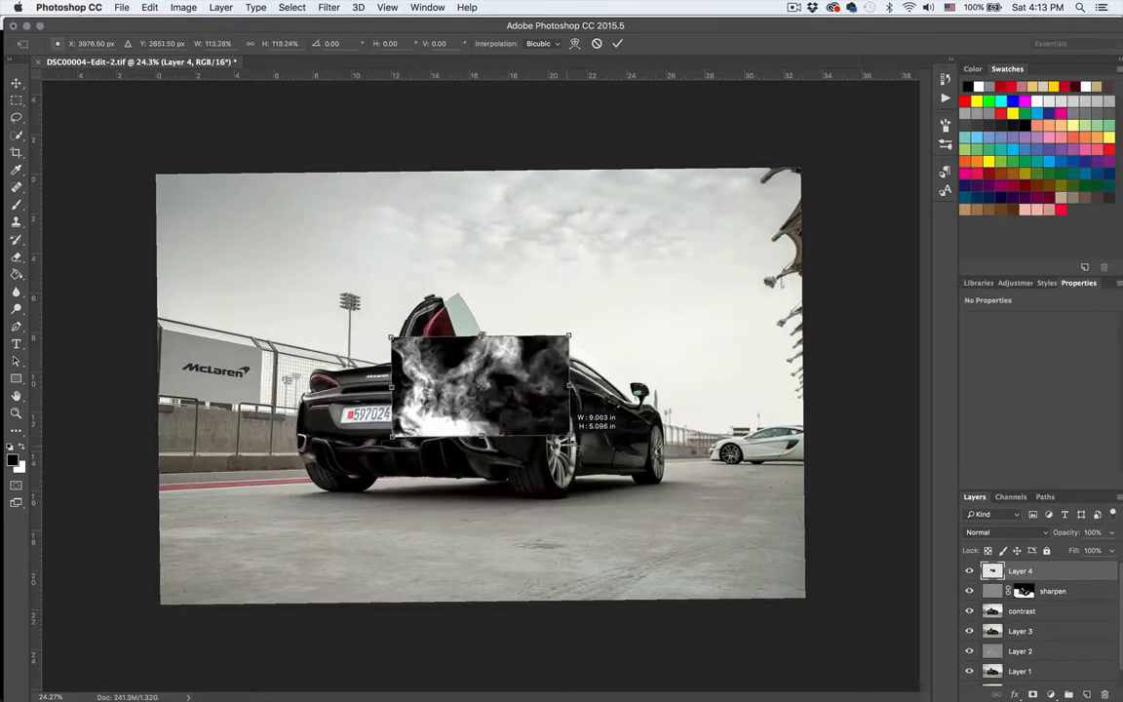
{"action": "left_click_drag", "start_coordinate": [569, 441], "coordinate": [624, 467]}
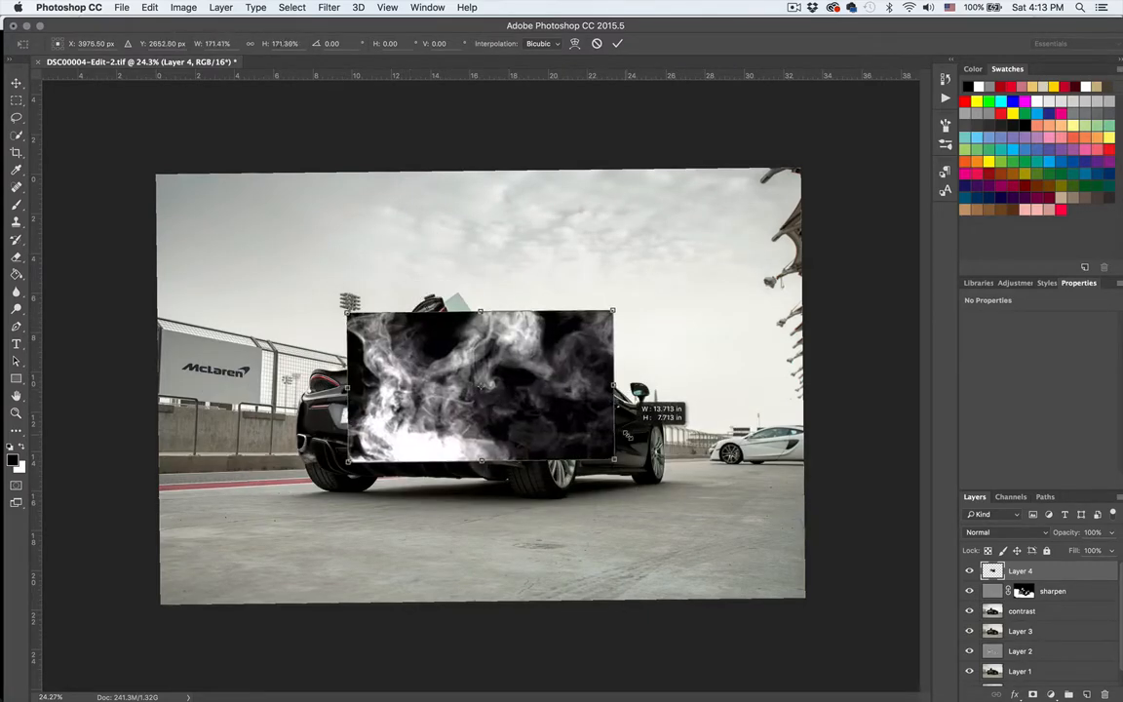
{"action": "left_click_drag", "start_coordinate": [612, 458], "coordinate": [644, 478]}
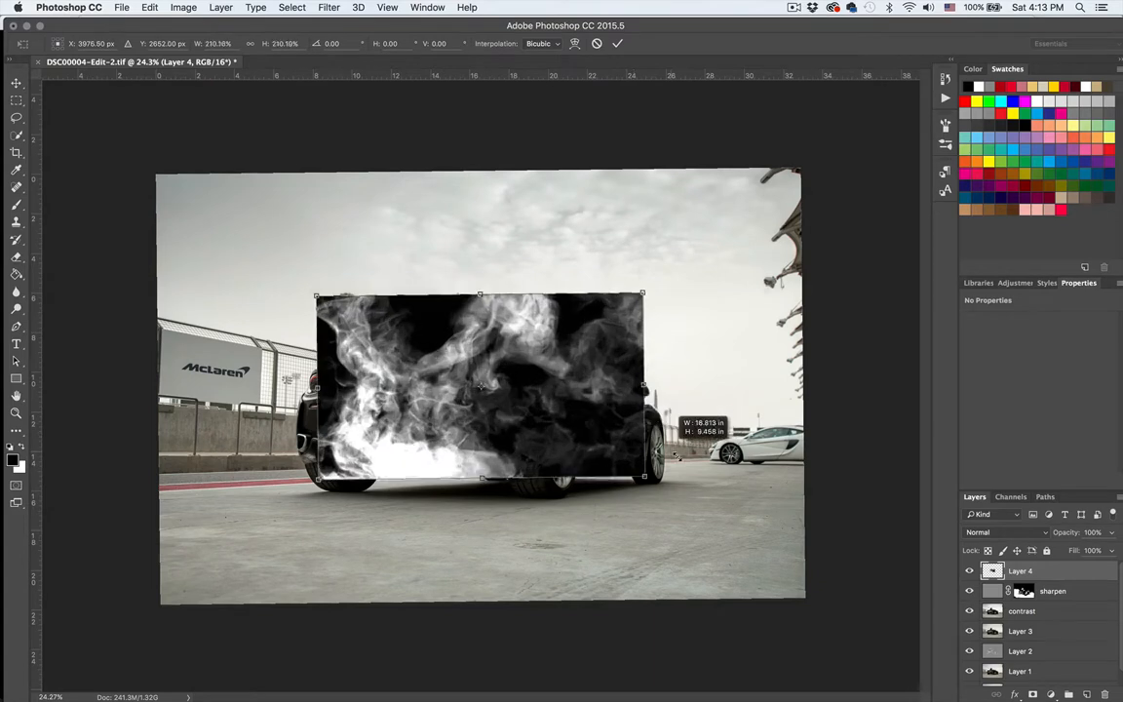
{"action": "left_click_drag", "start_coordinate": [643, 479], "coordinate": [709, 514]}
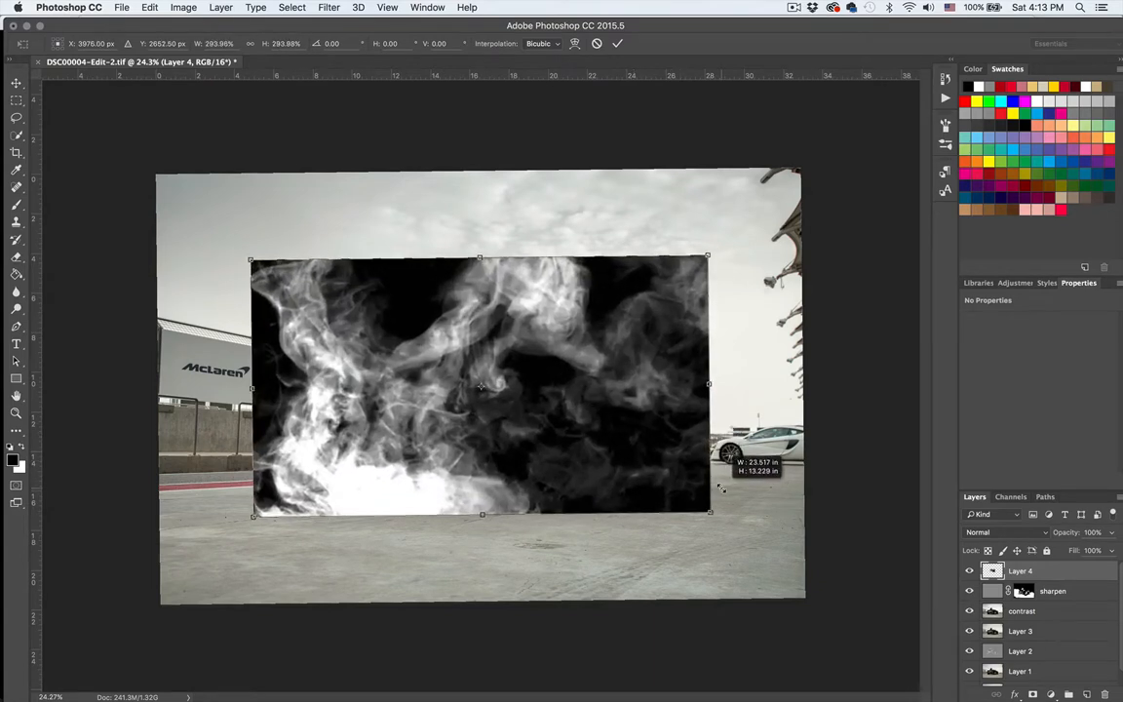
{"action": "mouse_move", "coordinate": [725, 491]}
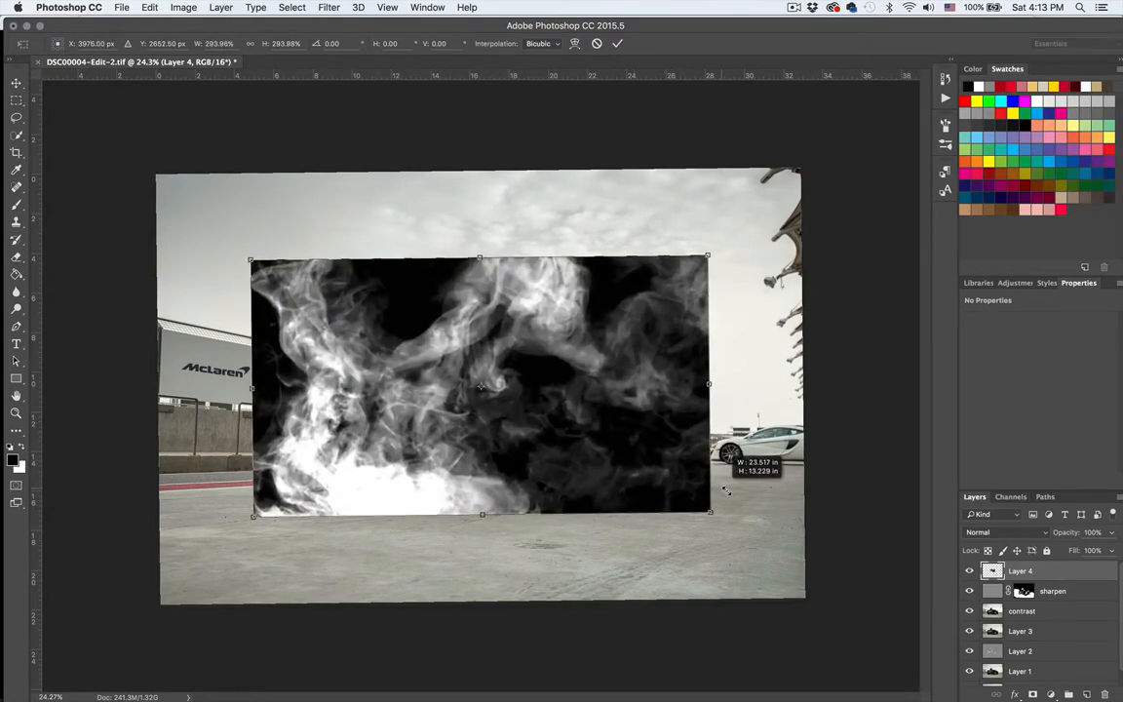
{"action": "left_click_drag", "start_coordinate": [709, 510], "coordinate": [742, 530]}
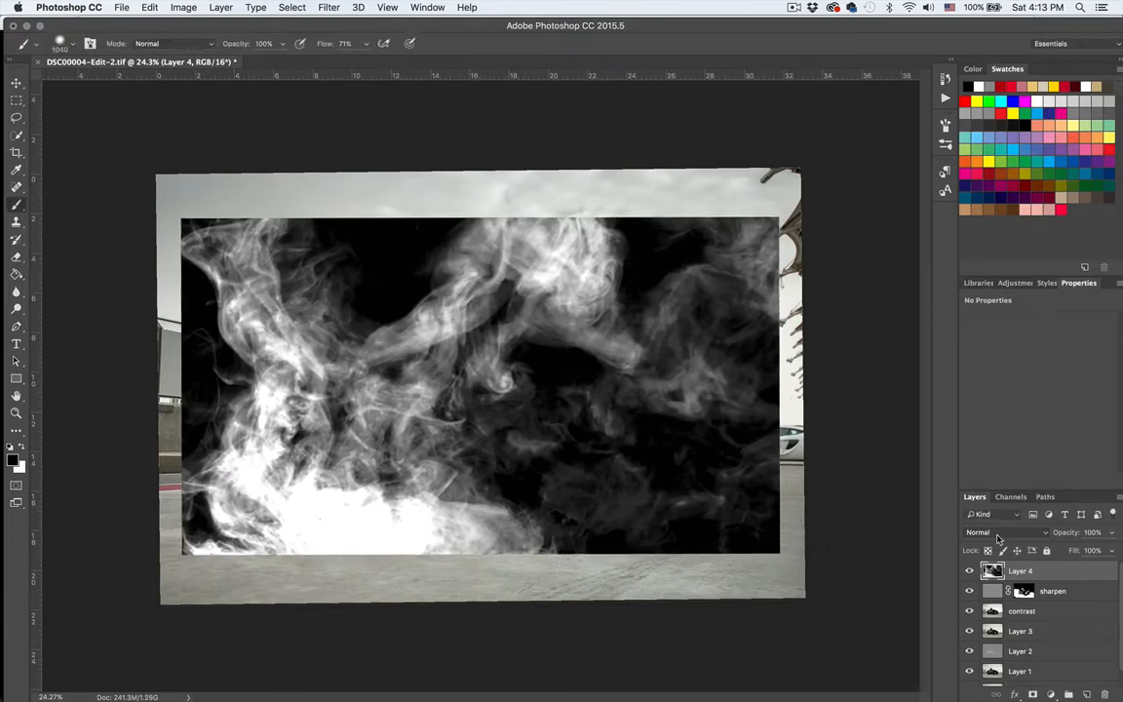
Set Layer 4's blend mode to Screen so the smoke's black background drops out.
{"action": "left_click", "coordinate": [1003, 530]}
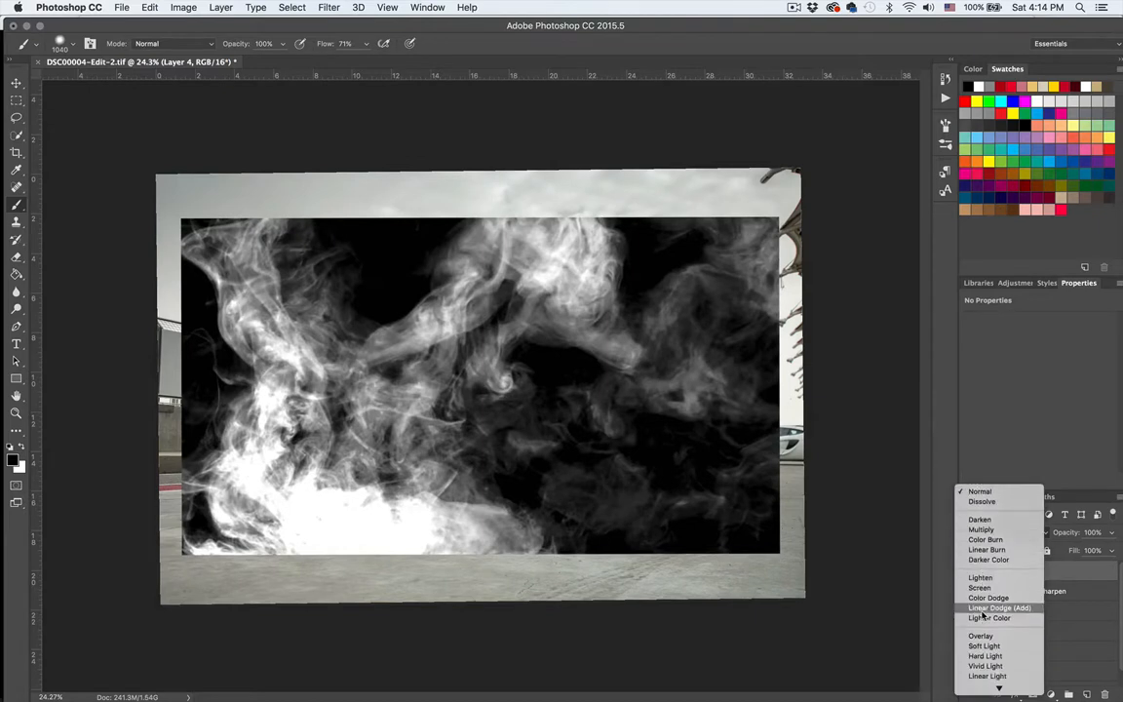
{"action": "left_click", "coordinate": [979, 575]}
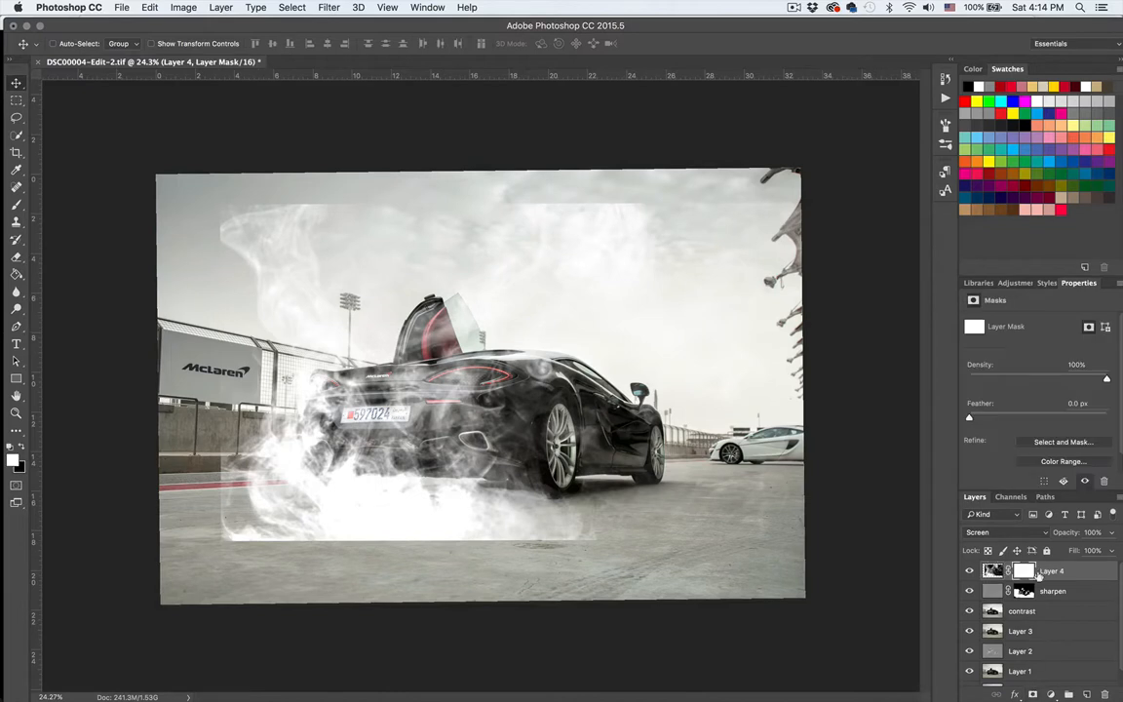
{"action": "mouse_move", "coordinate": [1021, 577]}
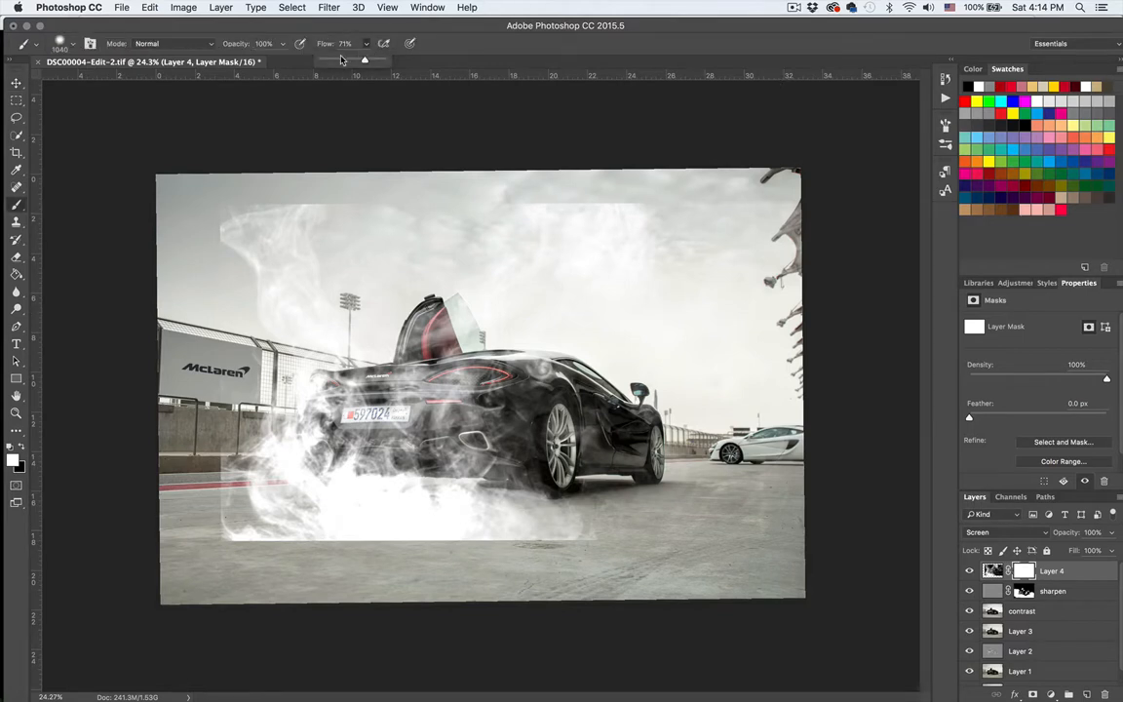
With brush flow at 17%, paint the mask black over the sky and car body, leaving smoke at the rear wheels.
{"action": "left_click_drag", "start_coordinate": [363, 59], "coordinate": [329, 59]}
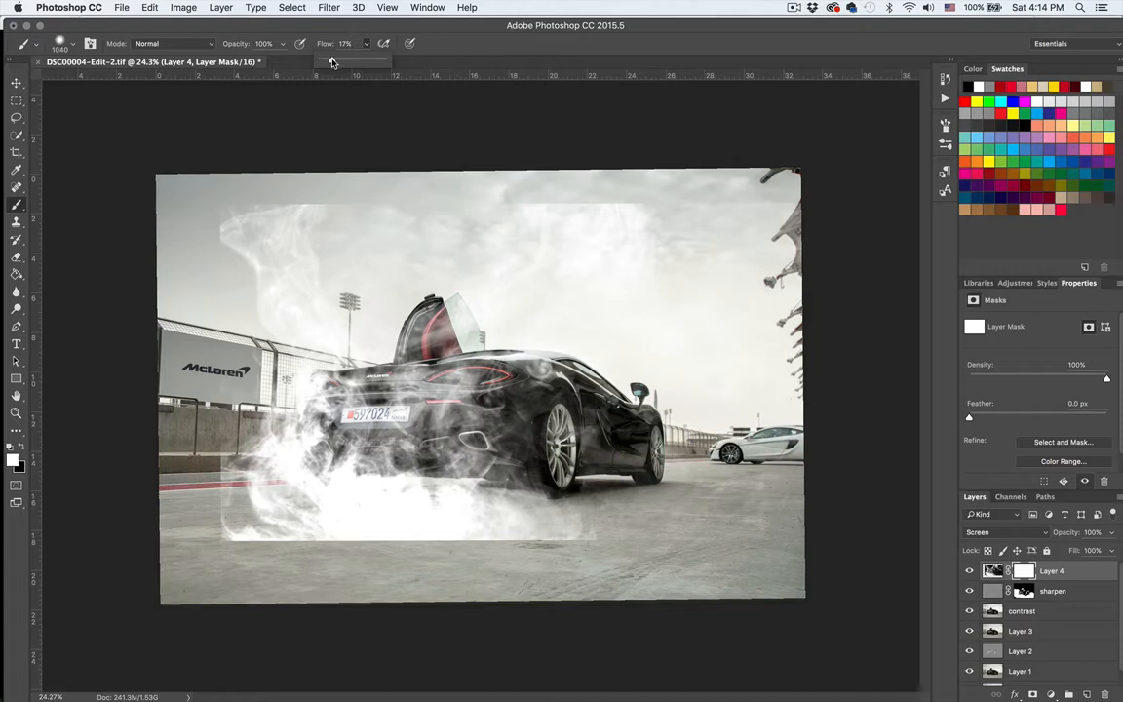
{"action": "mouse_move", "coordinate": [558, 257]}
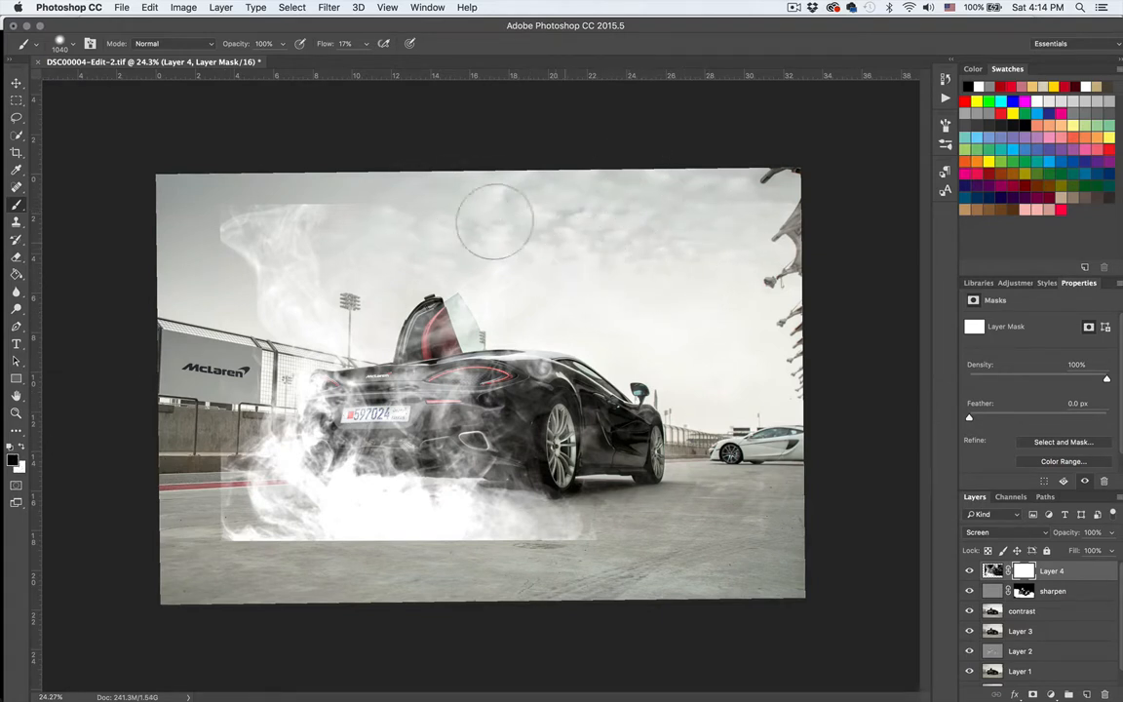
{"action": "left_click_drag", "start_coordinate": [495, 219], "coordinate": [249, 277]}
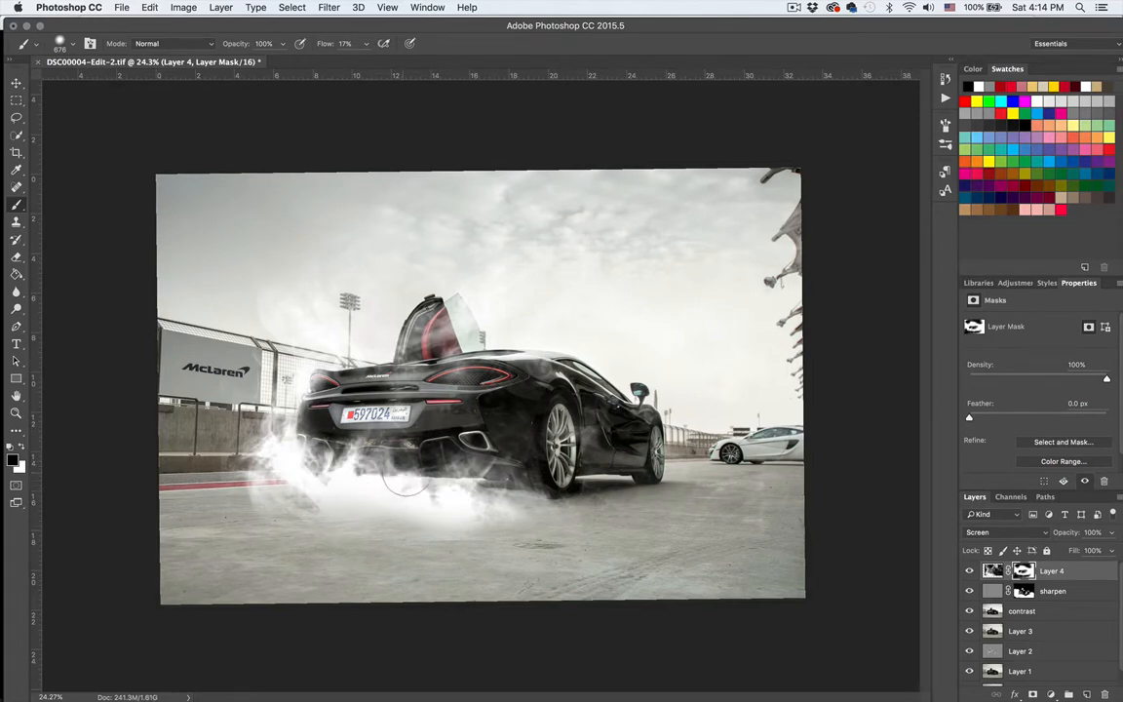
{"action": "left_click_drag", "start_coordinate": [399, 478], "coordinate": [312, 542]}
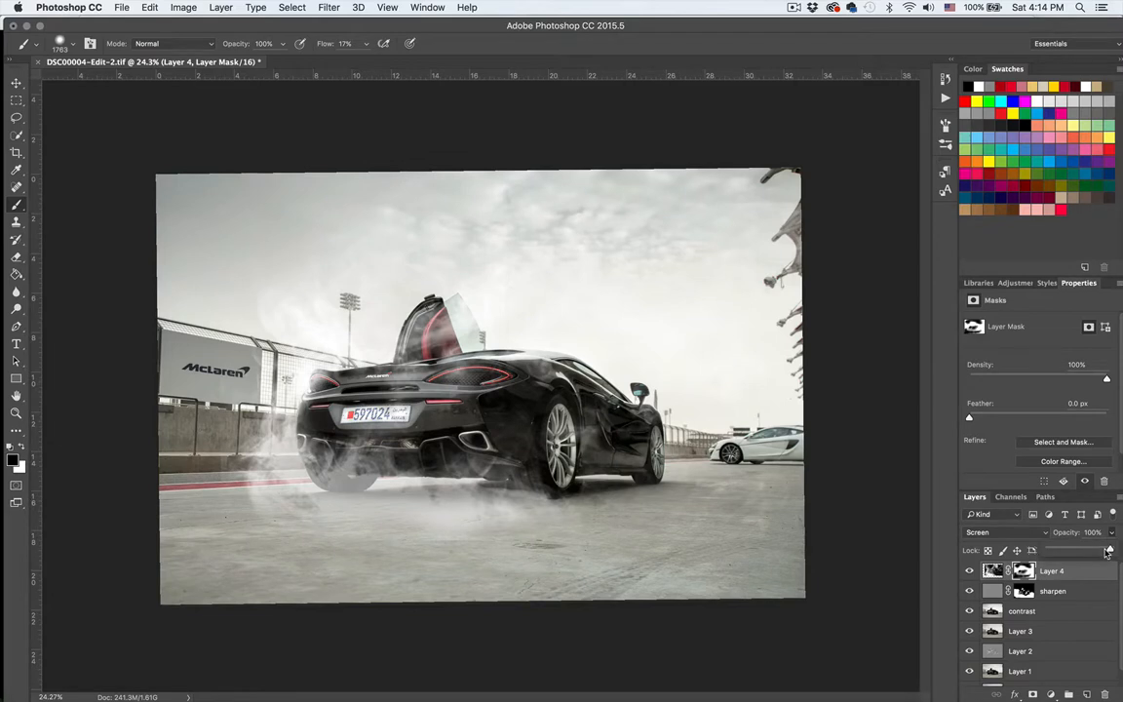
Lower Layer 4's opacity to about 43% so the smoke behind the wheels is fainter.
{"action": "left_click_drag", "start_coordinate": [1109, 550], "coordinate": [1082, 550]}
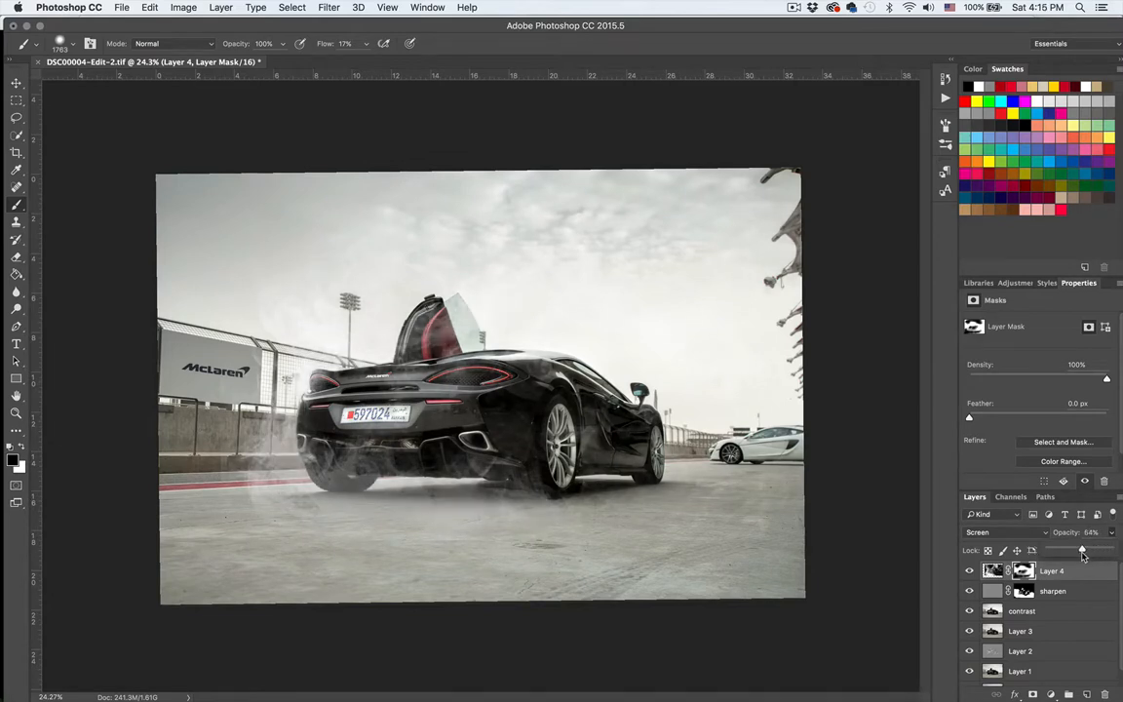
{"action": "left_click_drag", "start_coordinate": [1081, 549], "coordinate": [1080, 550]}
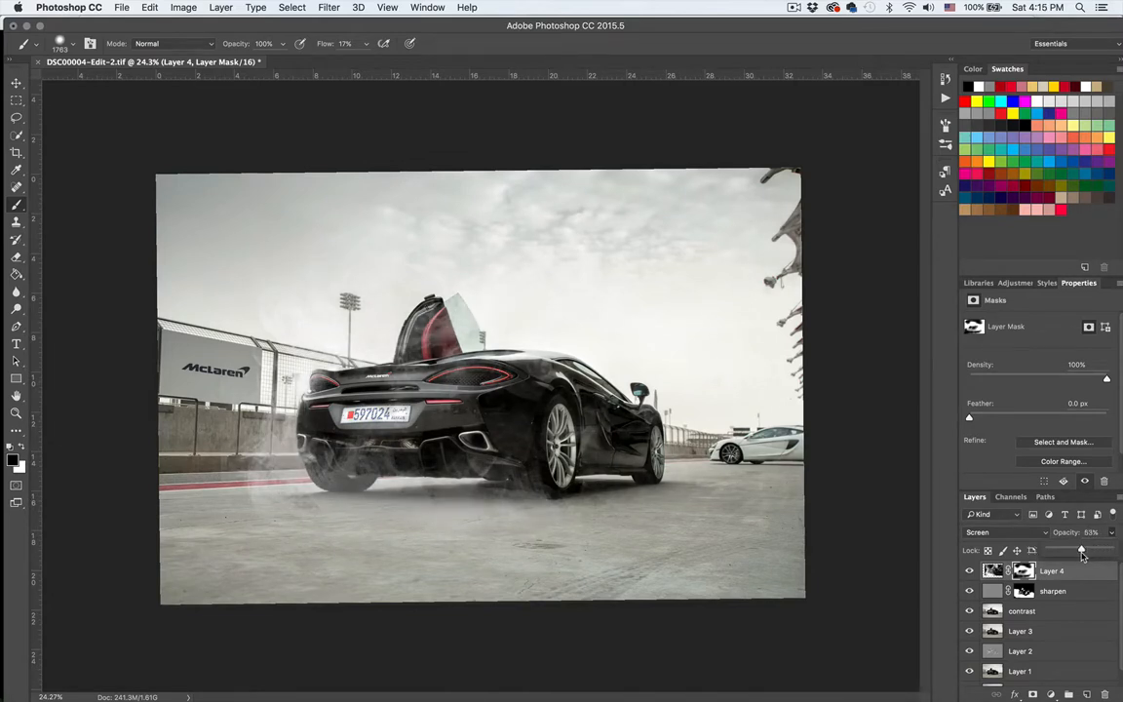
{"action": "left_click_drag", "start_coordinate": [1080, 548], "coordinate": [1074, 547]}
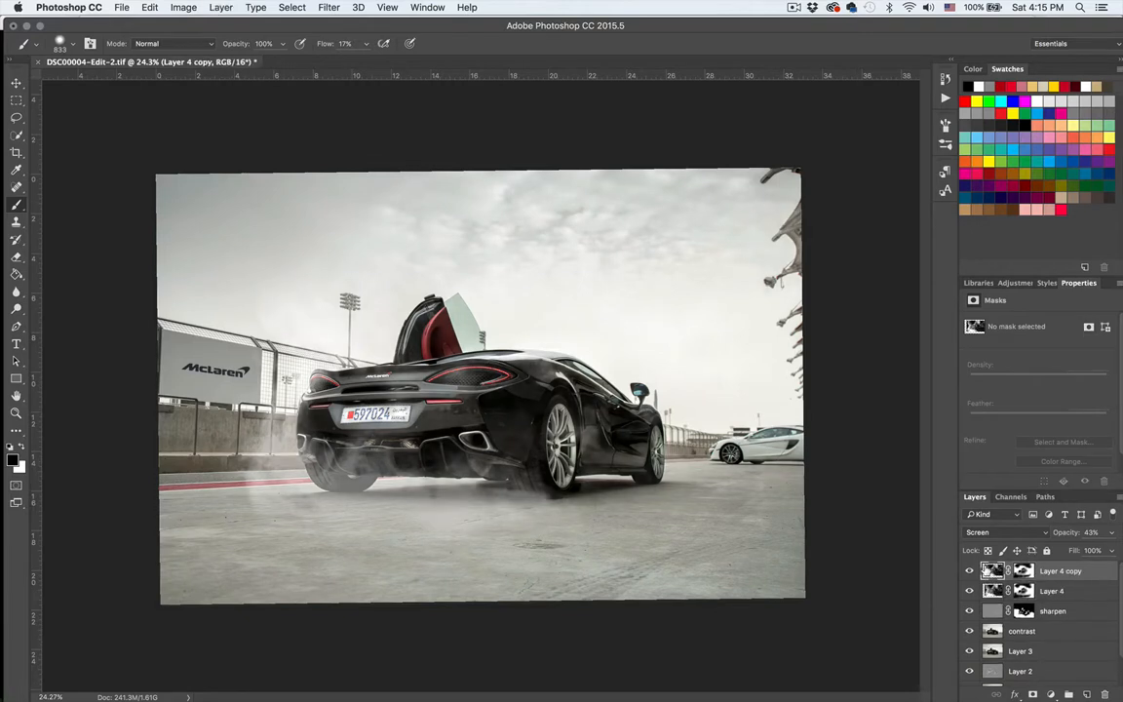
Duplicate Layer 4, flip the copy horizontally and distort it across the other side of the car.
{"action": "left_click", "coordinate": [14, 86]}
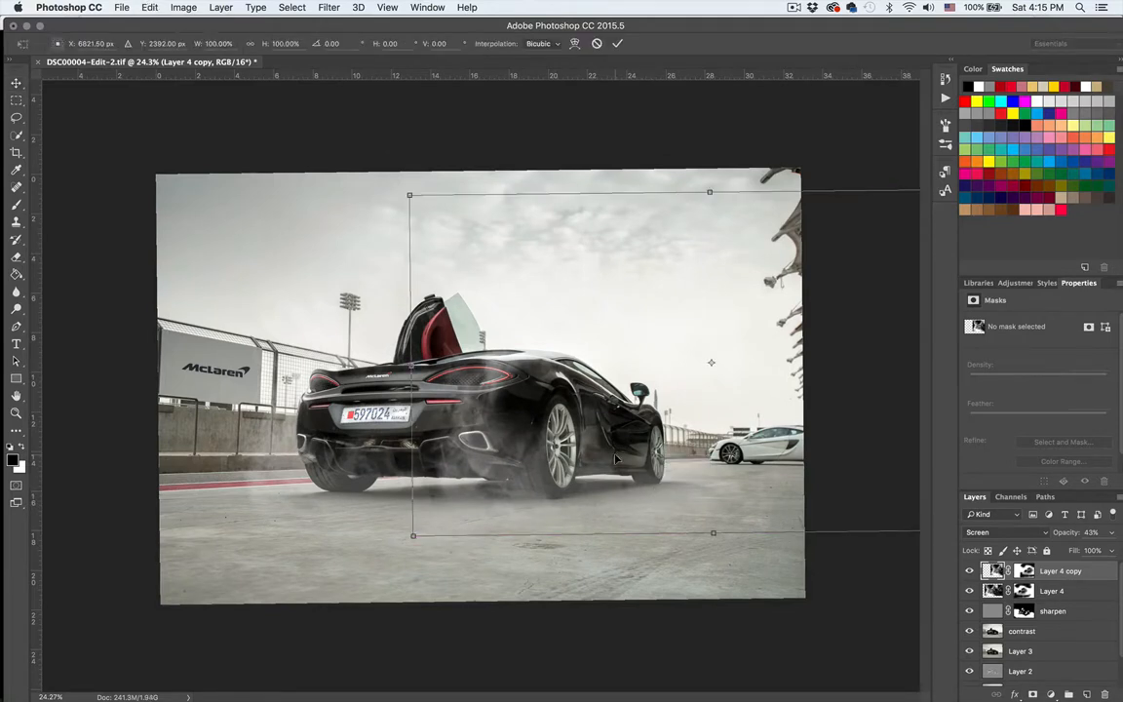
{"action": "right_click", "coordinate": [616, 459]}
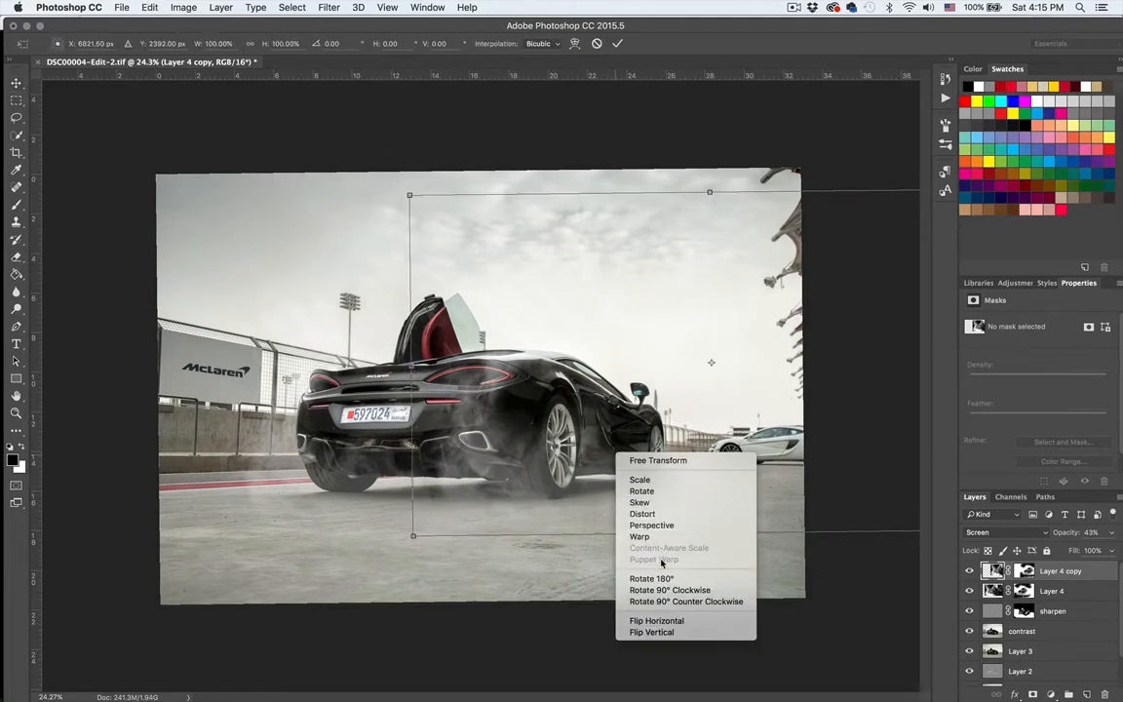
{"action": "mouse_move", "coordinate": [662, 620]}
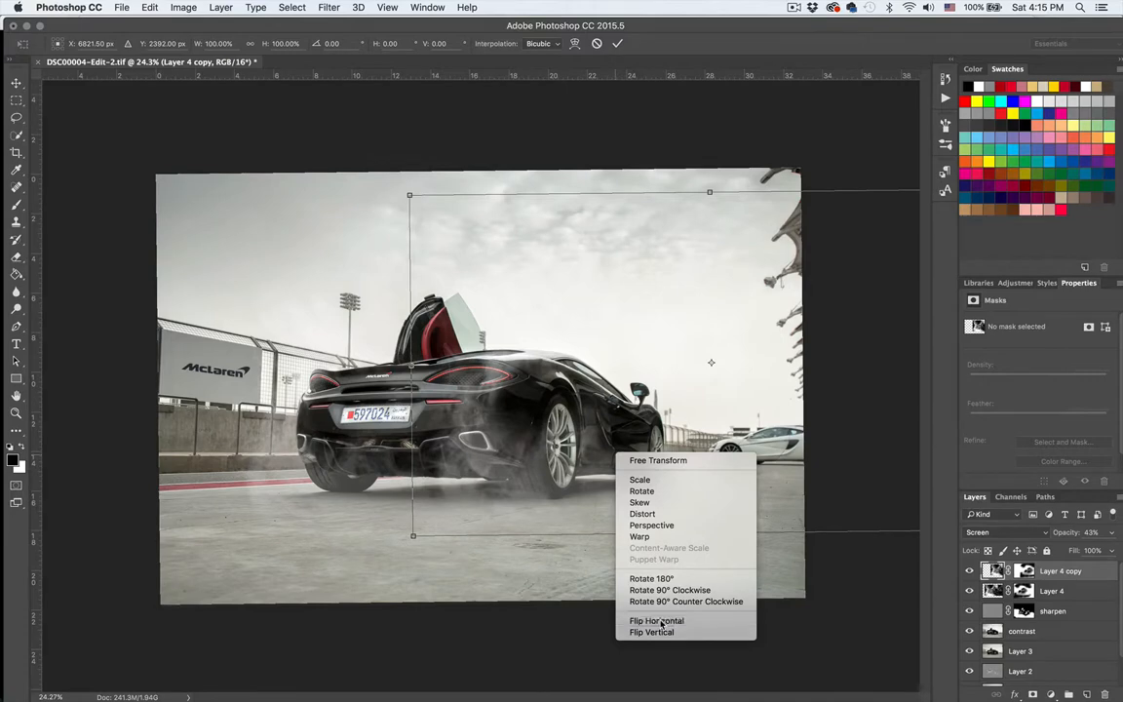
{"action": "left_click", "coordinate": [651, 619]}
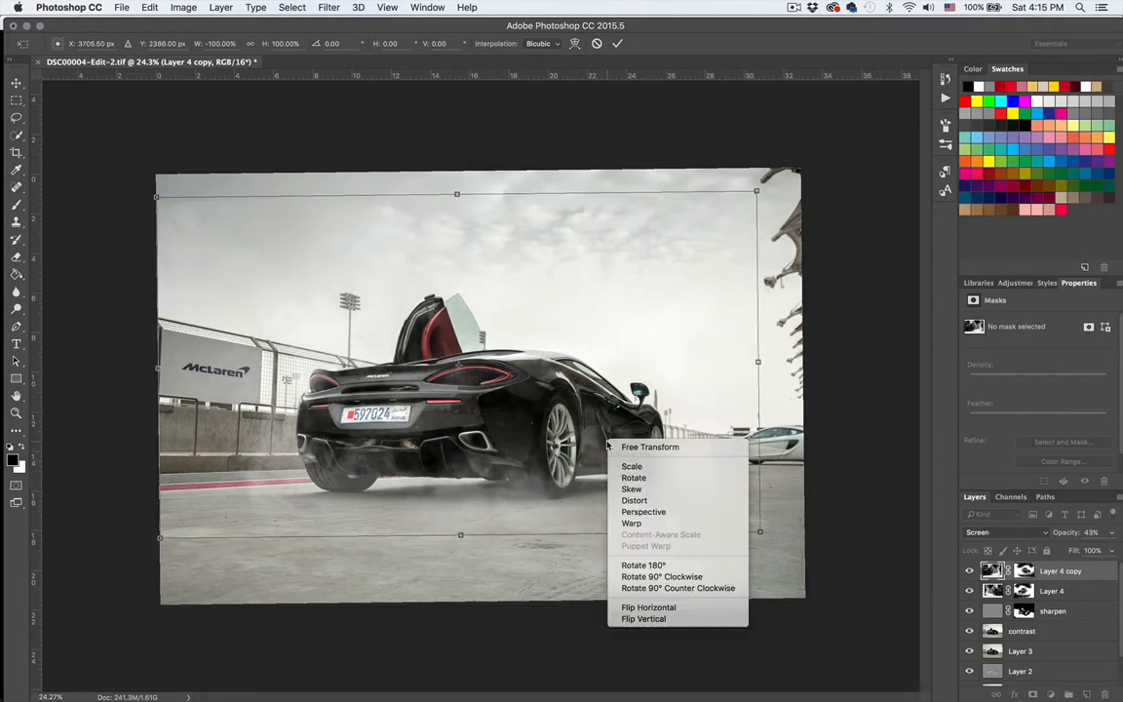
{"action": "mouse_move", "coordinate": [635, 499]}
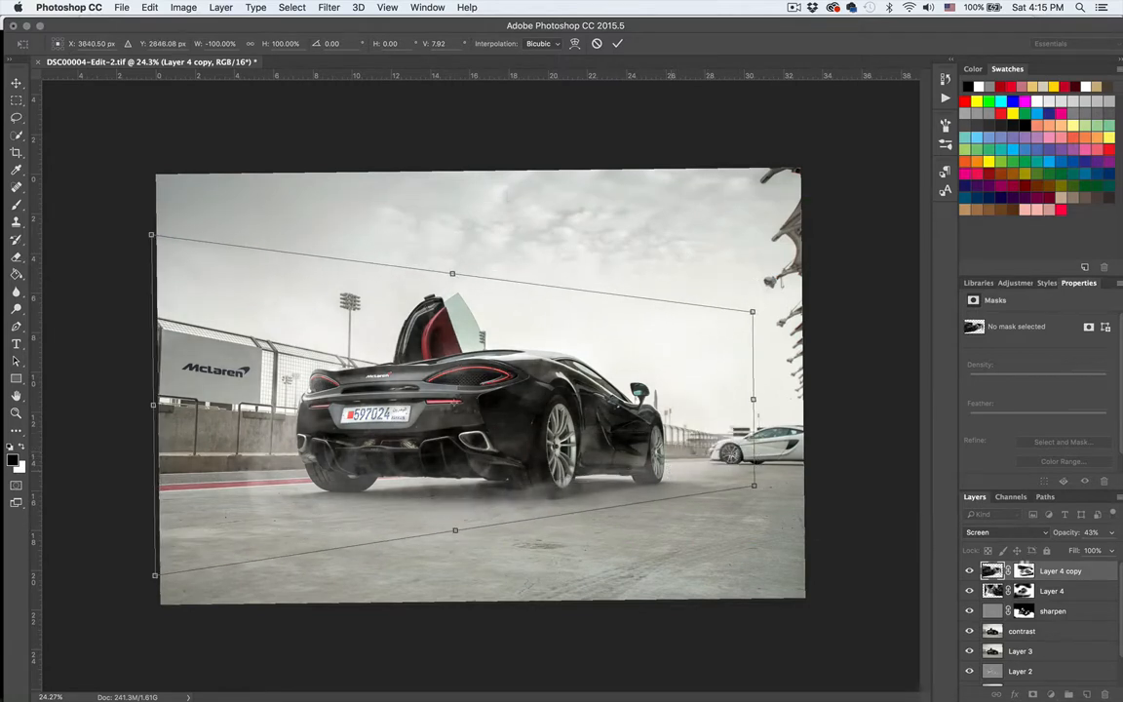
{"action": "left_click", "coordinate": [1017, 571]}
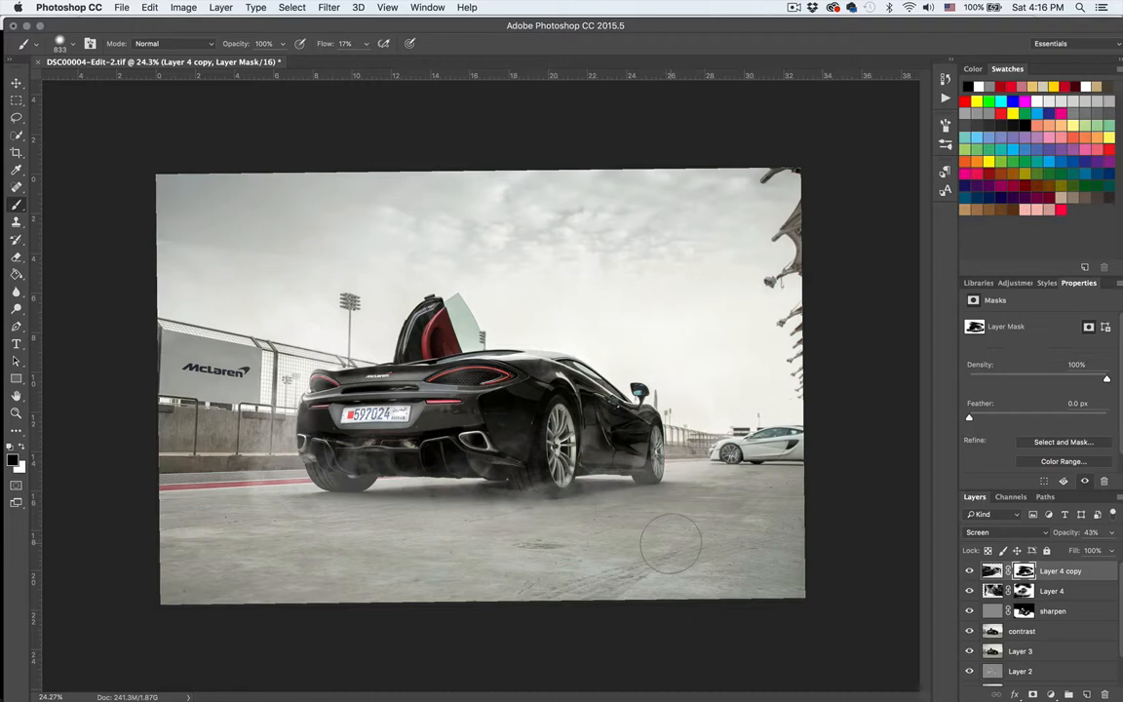
{"action": "mouse_move", "coordinate": [516, 269]}
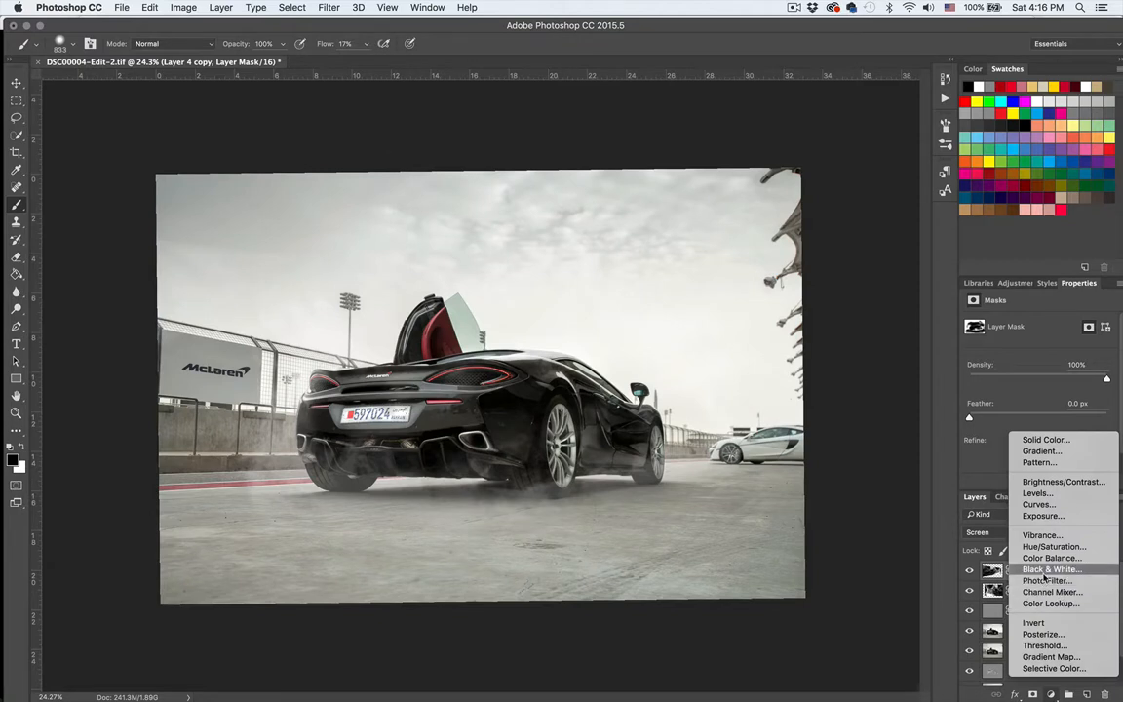
Add a Channel Mixer adjustment with a Black & White preset and lower its opacity to let some colour back.
{"action": "left_click", "coordinate": [1053, 591]}
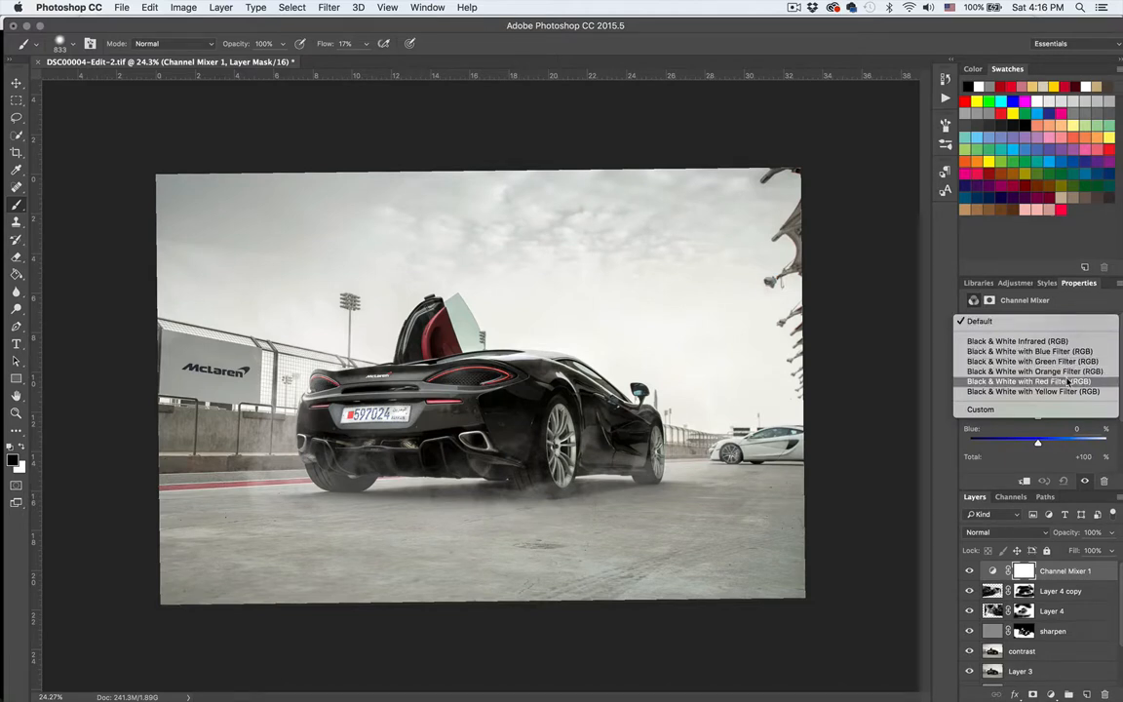
{"action": "left_click", "coordinate": [1021, 382]}
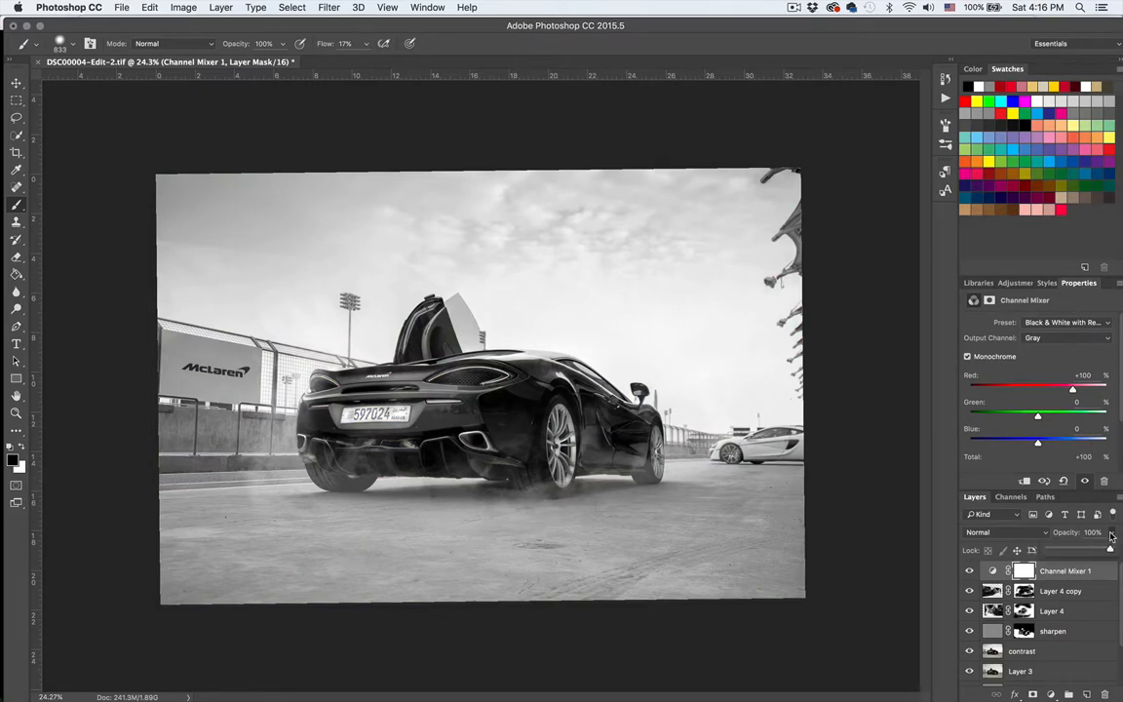
{"action": "left_click_drag", "start_coordinate": [1109, 546], "coordinate": [1082, 546]}
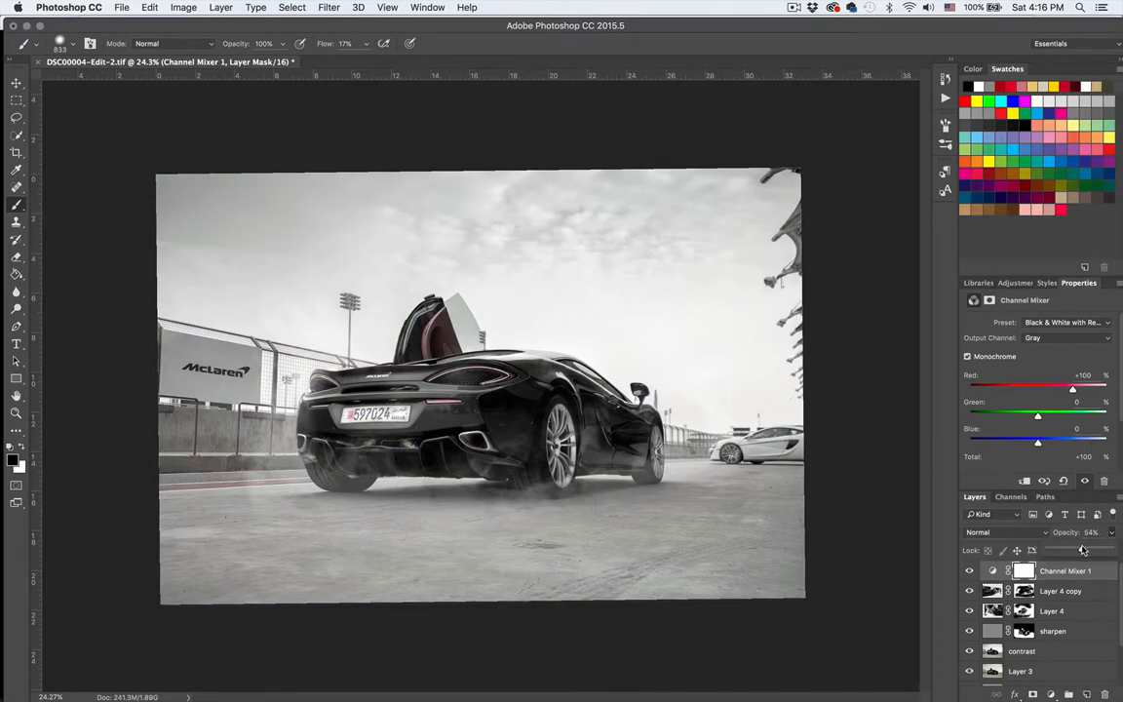
{"action": "left_click_drag", "start_coordinate": [1081, 544], "coordinate": [1068, 544]}
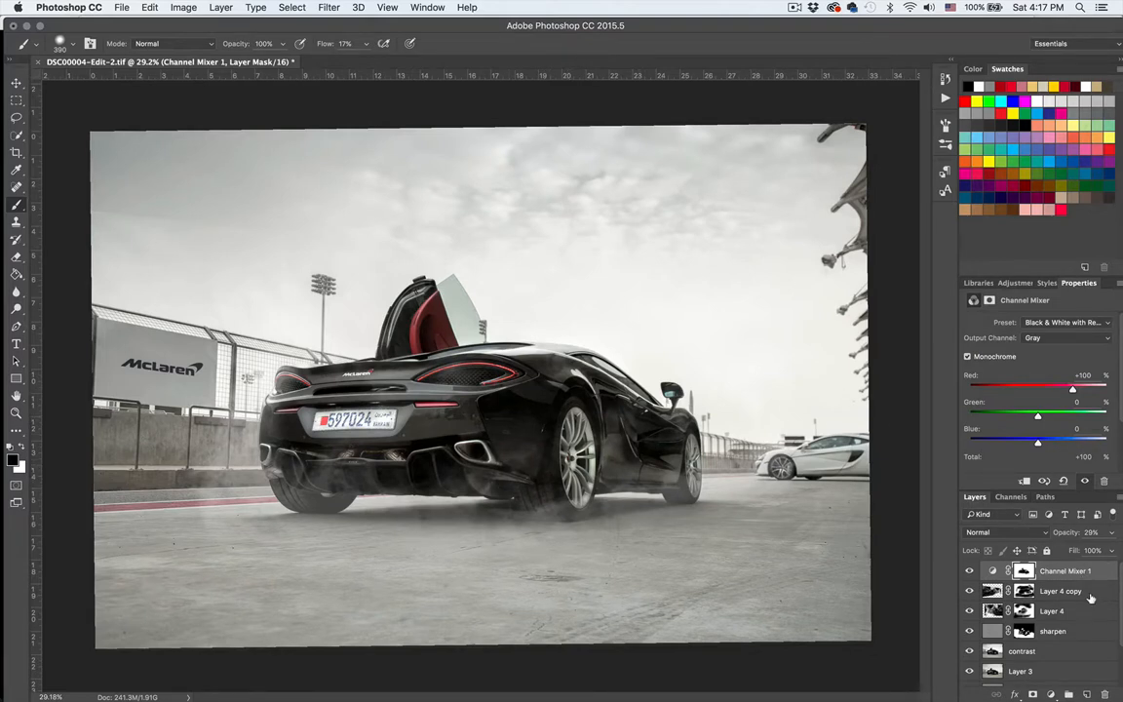
{"action": "left_click", "coordinate": [1054, 592]}
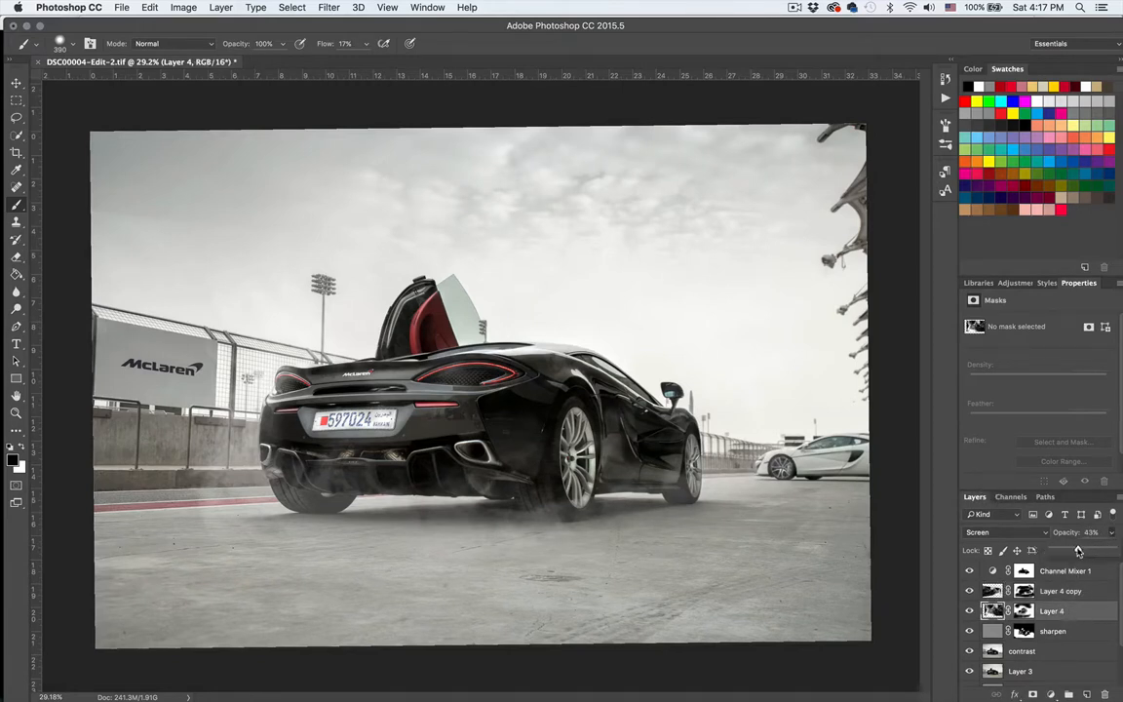
Reduce Layer 4's opacity from 43% to about 37%.
{"action": "left_click_drag", "start_coordinate": [1080, 550], "coordinate": [1068, 550]}
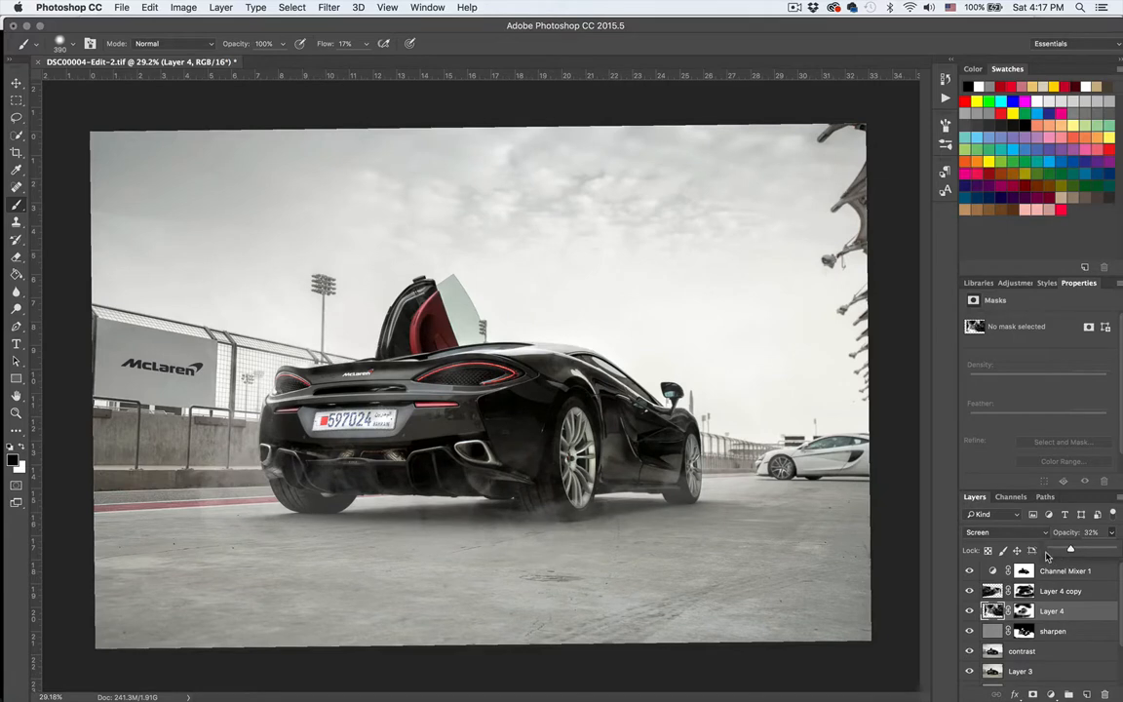